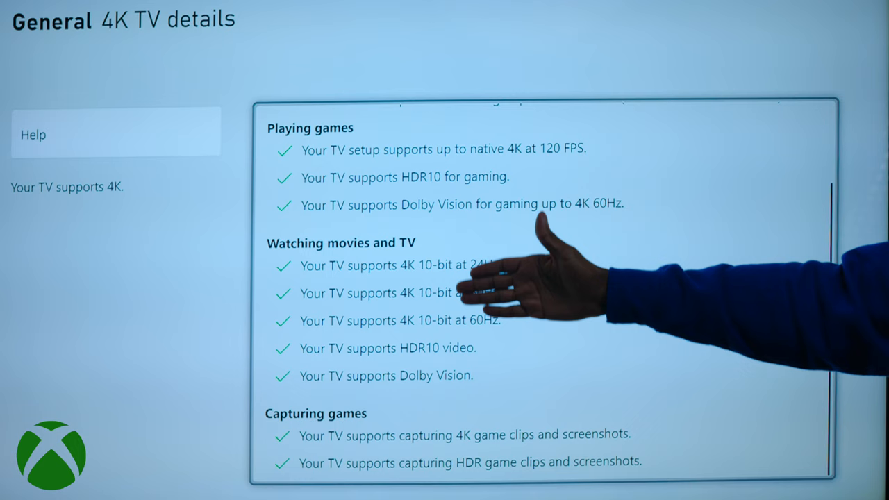
Step: Review the 4K TV details (4K 120Hz, HDR10, Dolby Vision) and go back to TV & display options
{"action": "scroll", "scroll_direction": "up", "scroll_amount": 3}
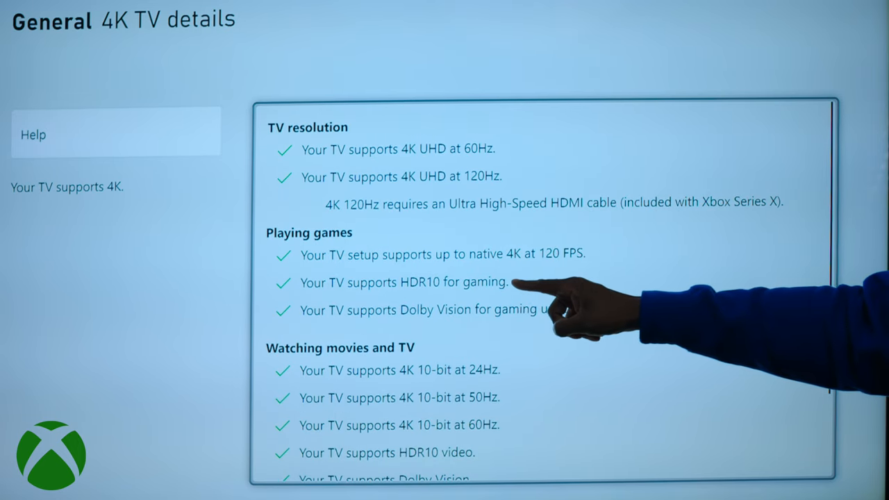
{"action": "scroll", "scroll_direction": "down", "scroll_amount": 3}
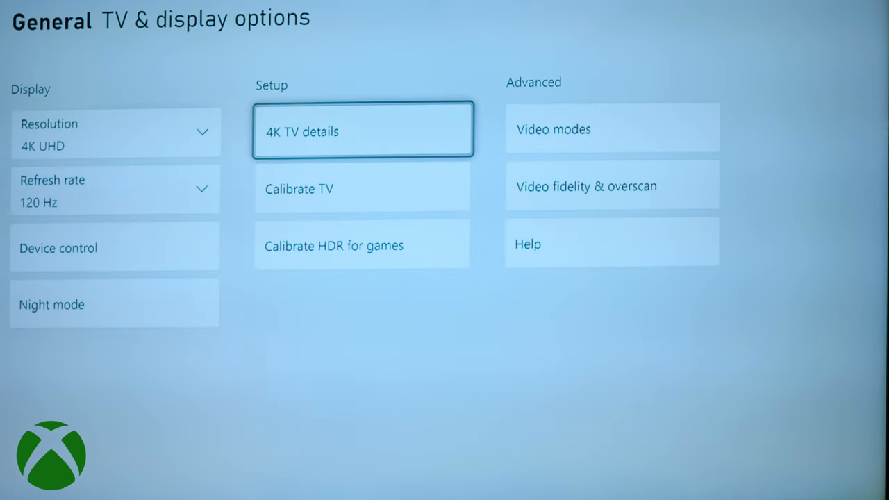
{"action": "left_click", "coordinate": [612, 129]}
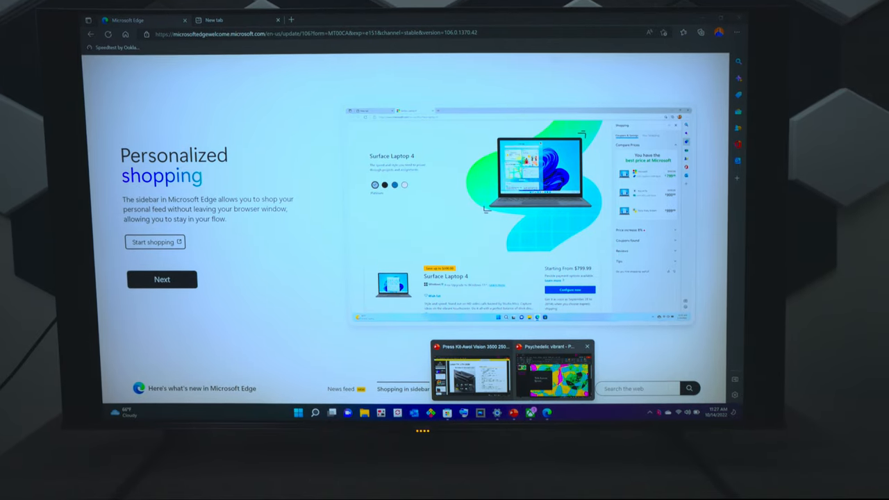
Step: Bring the PowerPoint title slide forward, then launch the Xbox app to its Game Pass home
{"action": "left_click", "coordinate": [553, 374]}
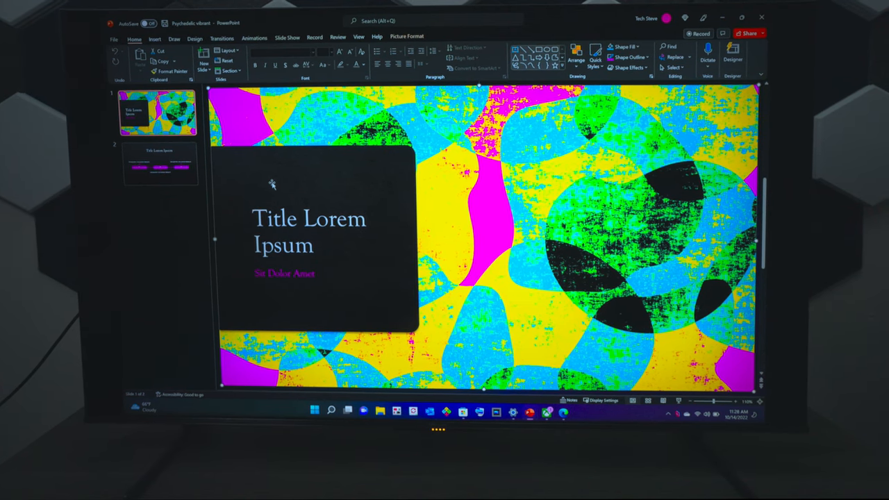
{"action": "mouse_move", "coordinate": [535, 412]}
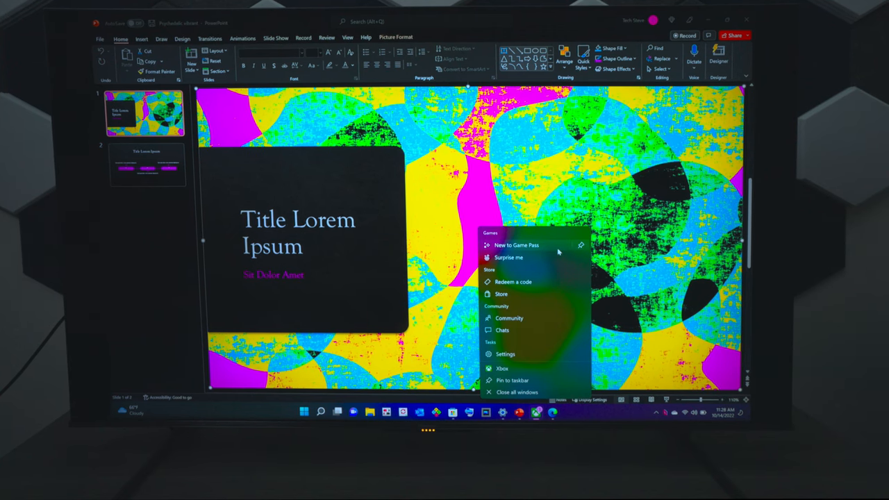
{"action": "left_click", "coordinate": [516, 245]}
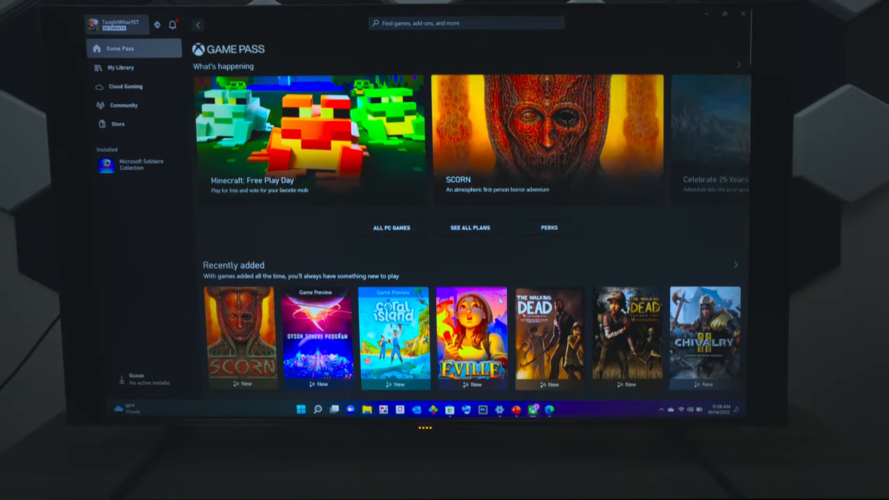
Step: Browse down the Game Pass home to the Recently added games
{"action": "scroll", "scroll_direction": "down", "scroll_amount": 3}
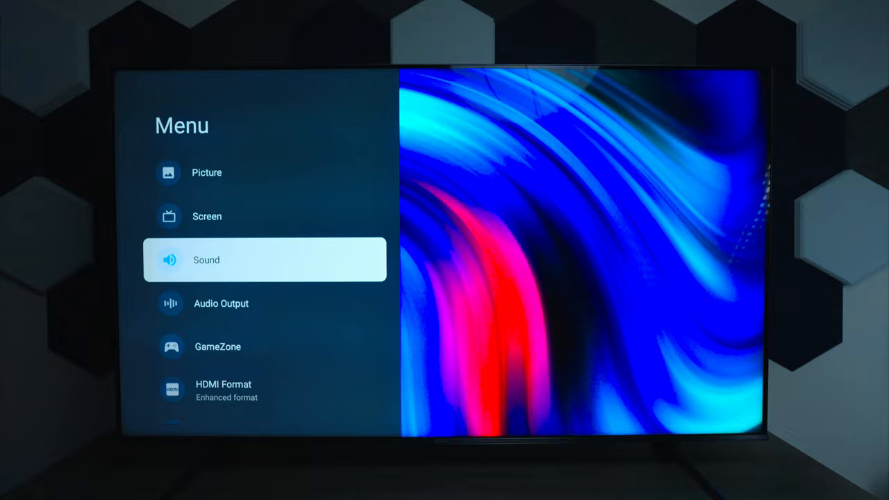
Step: Go through Sound past Dolby Atmos and Subwoofer into Advanced Settings with balance, lip sync and equalizer
{"action": "left_click", "coordinate": [206, 260]}
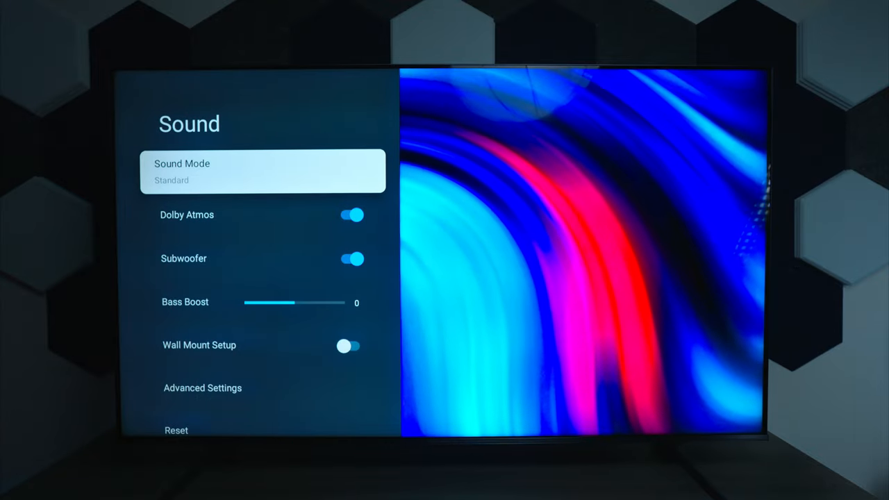
{"action": "left_click", "coordinate": [262, 171]}
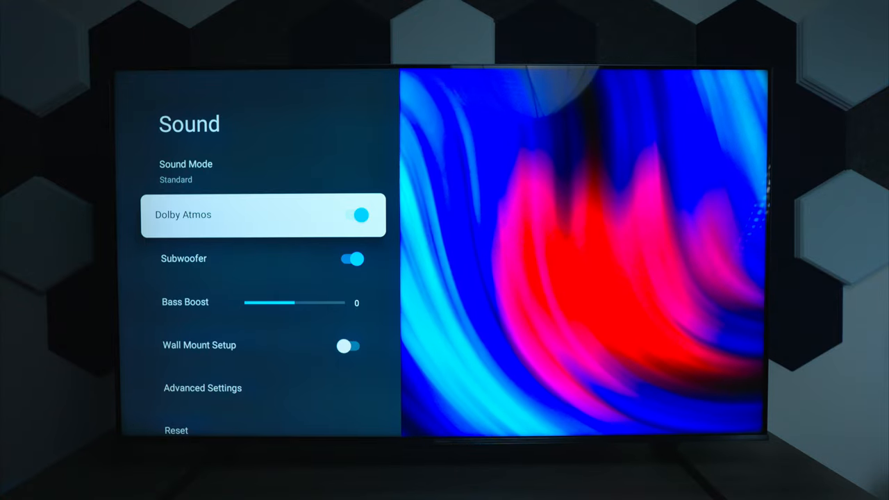
{"action": "scroll", "scroll_direction": "down", "scroll_amount": 3}
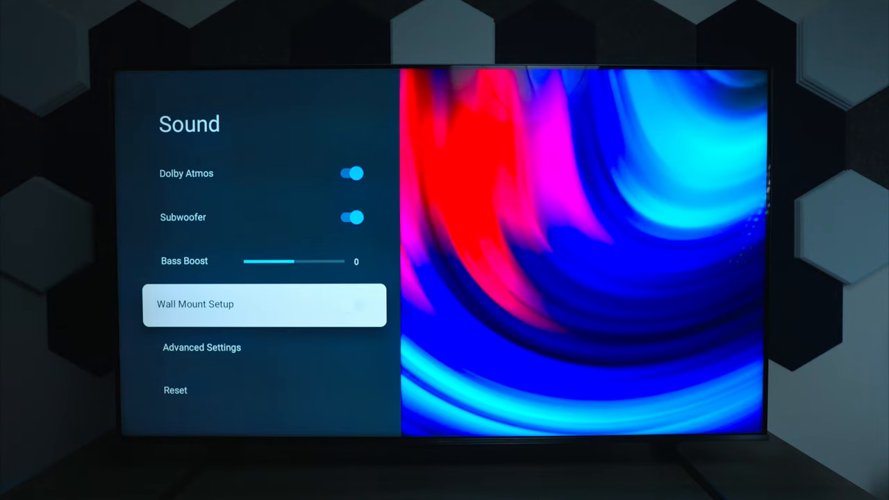
{"action": "left_click", "coordinate": [202, 348]}
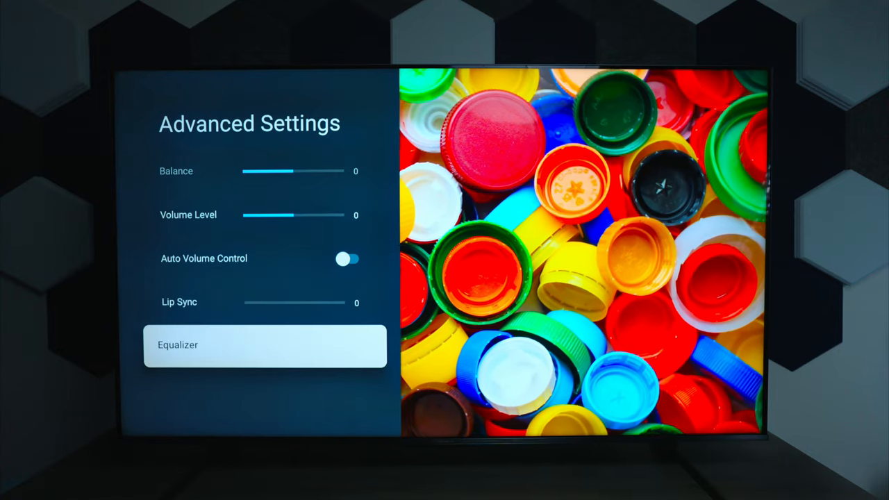
Step: Exit settings and reach the Black Panther Extras page in Disney+
{"action": "left_click", "coordinate": [266, 345]}
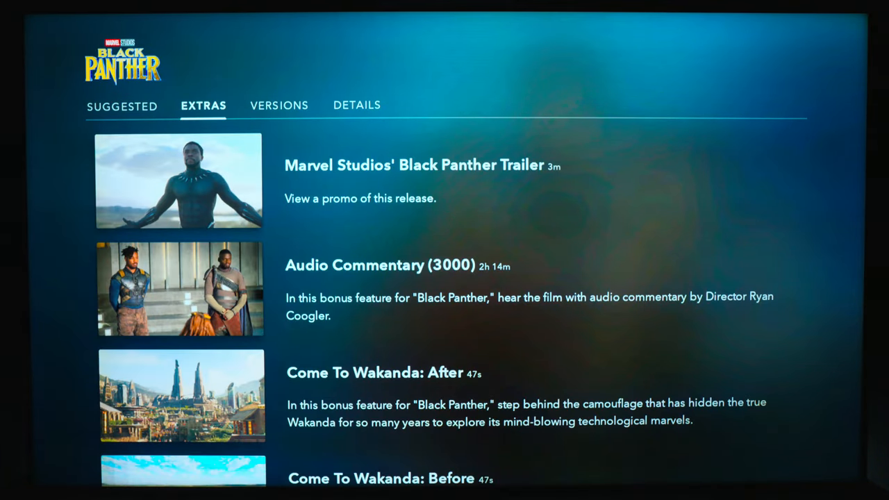
Step: Play Marvel Studios' Black Panther Trailer
{"action": "left_click", "coordinate": [278, 106]}
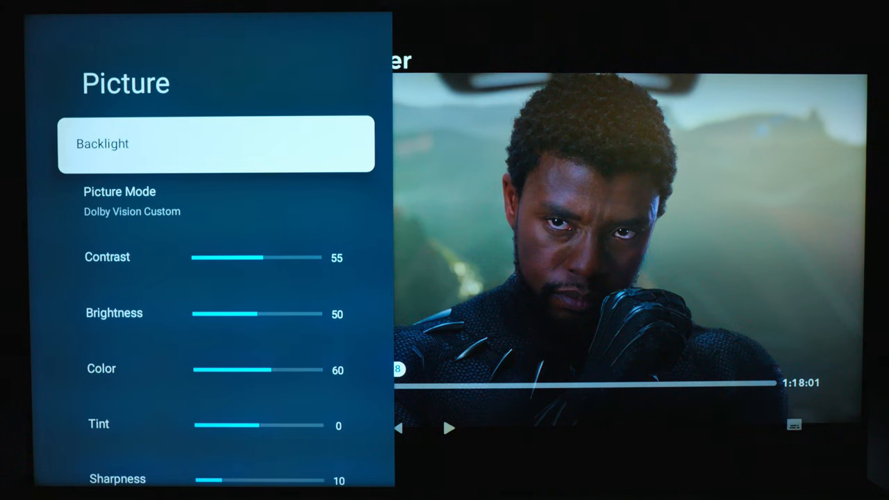
Step: Switch the picture mode to Dolby Vision IQ, then Dolby Vision Dark, and return home to the Live guide
{"action": "left_click", "coordinate": [133, 201]}
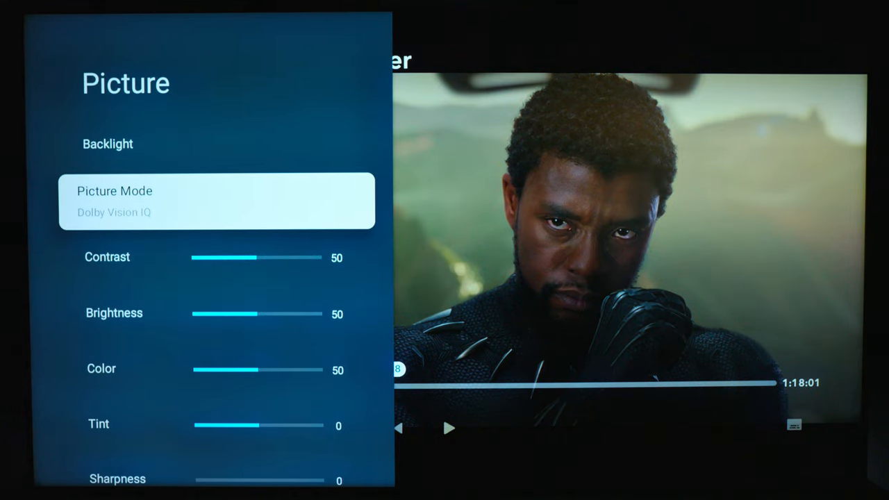
{"action": "left_click", "coordinate": [216, 200]}
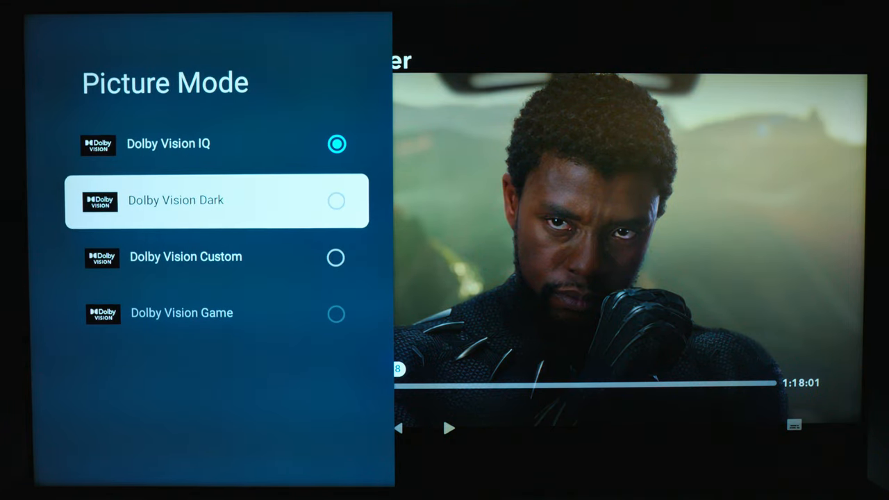
{"action": "left_click", "coordinate": [215, 200]}
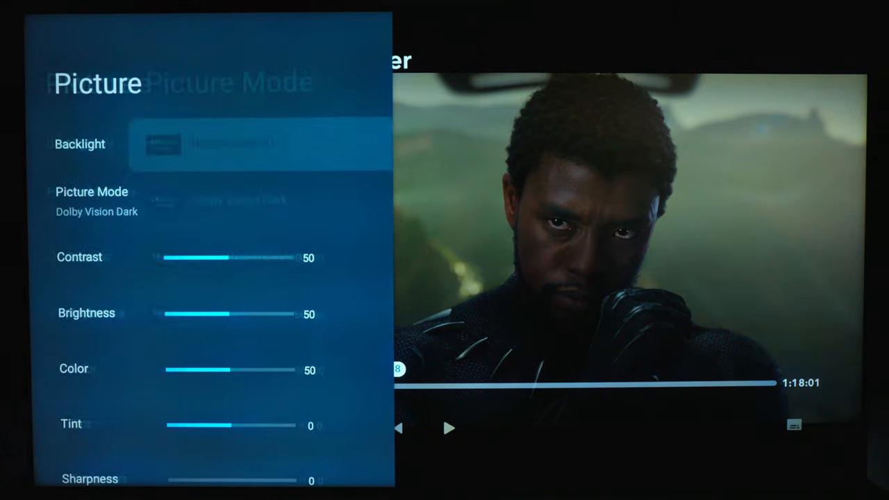
{"action": "left_click", "coordinate": [91, 201]}
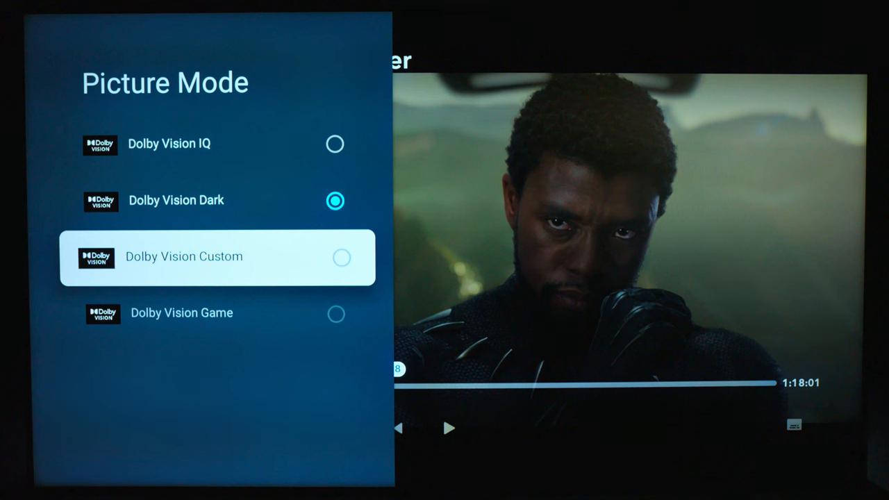
{"action": "key", "text": "home"}
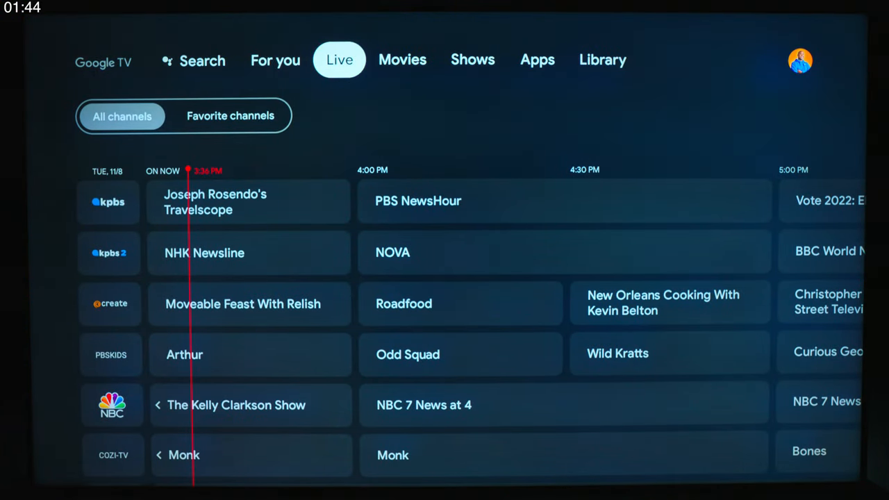
Step: From the Apps tab's full Your apps list, launch the Browser to its bookmarks home page
{"action": "left_click", "coordinate": [403, 59]}
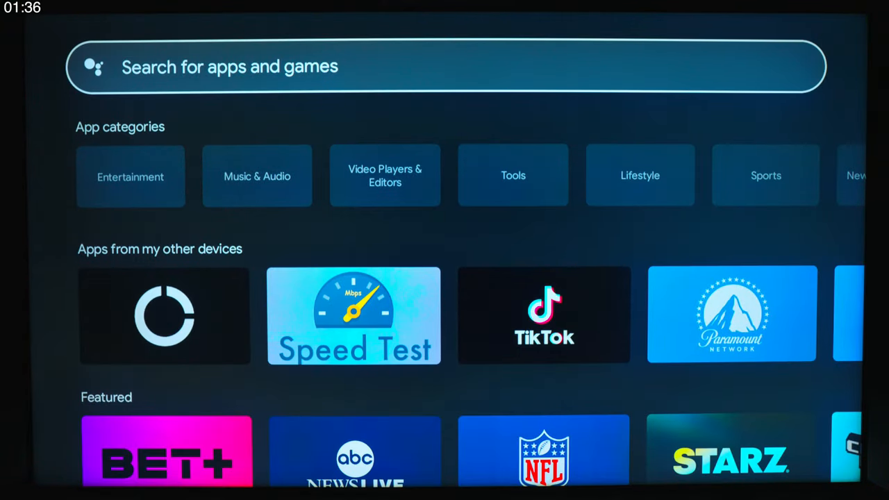
{"action": "scroll", "scroll_direction": "down", "scroll_amount": 3}
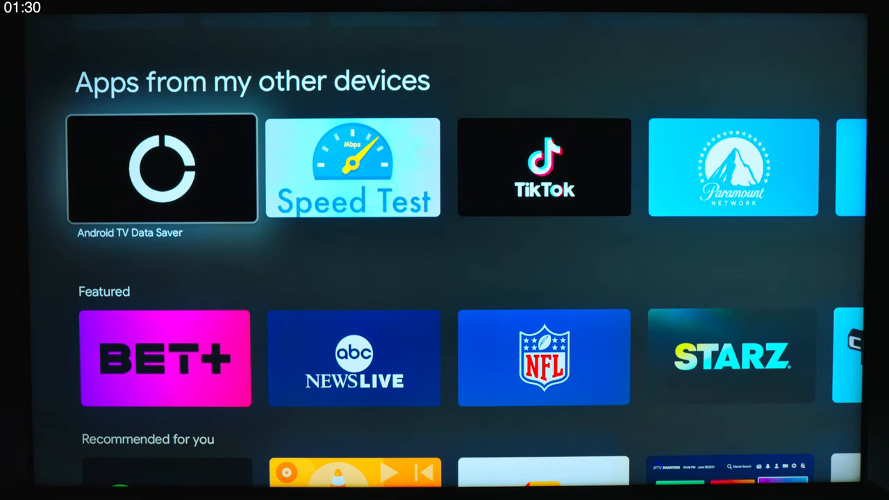
{"action": "left_click", "coordinate": [353, 168]}
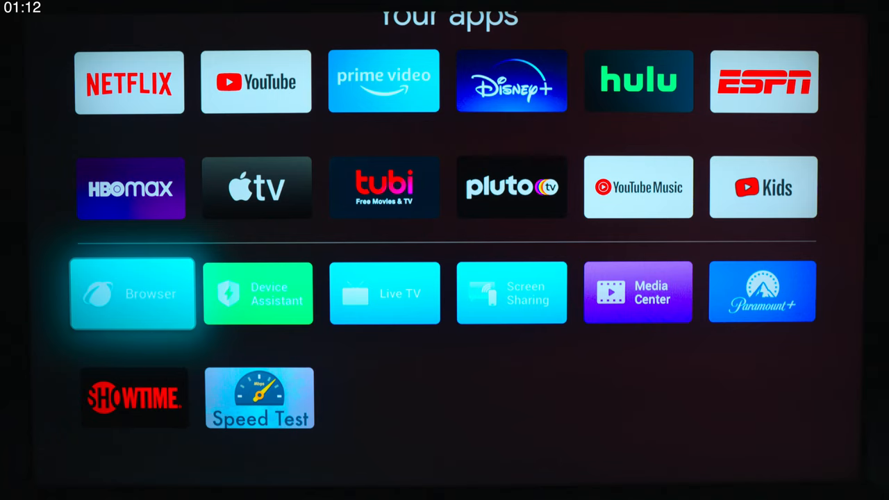
{"action": "left_click", "coordinate": [133, 293]}
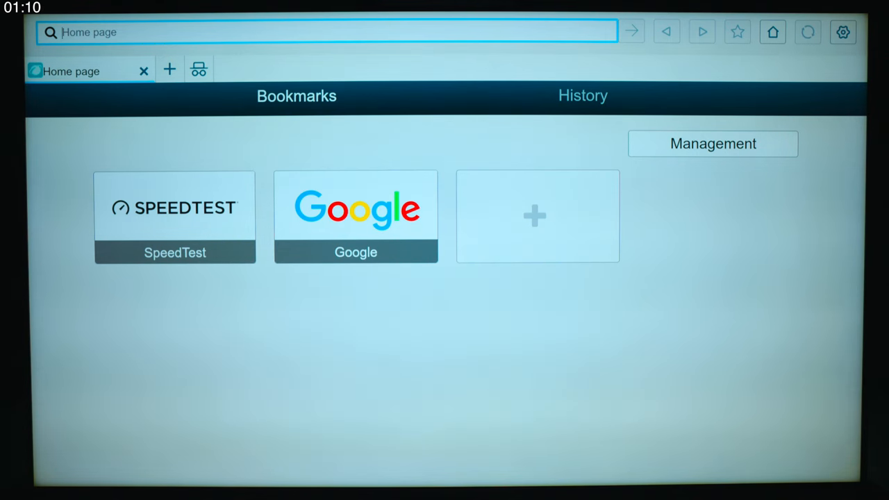
Step: Leave the Browser and open the Storage overview showing 6.5 GB internal shared storage
{"action": "left_click", "coordinate": [326, 32]}
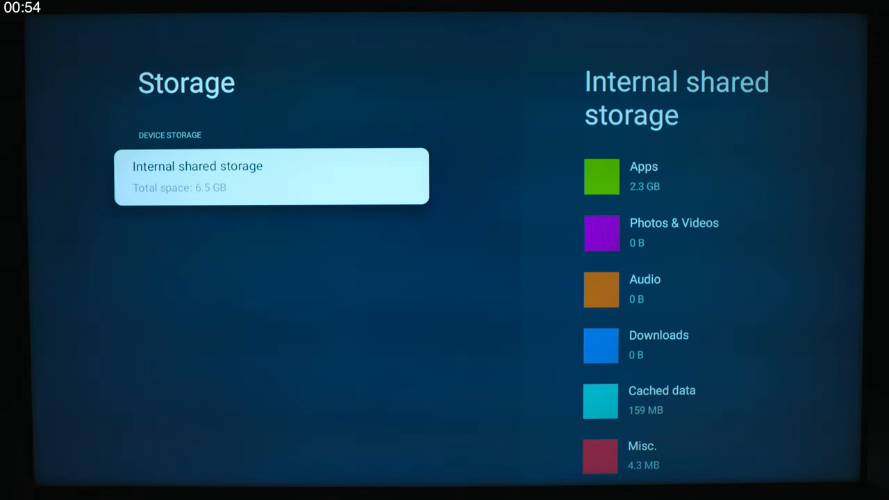
Step: Inspect the Internal shared storage breakdown down to Apps, then back out towards Ambient mode
{"action": "left_click", "coordinate": [660, 175]}
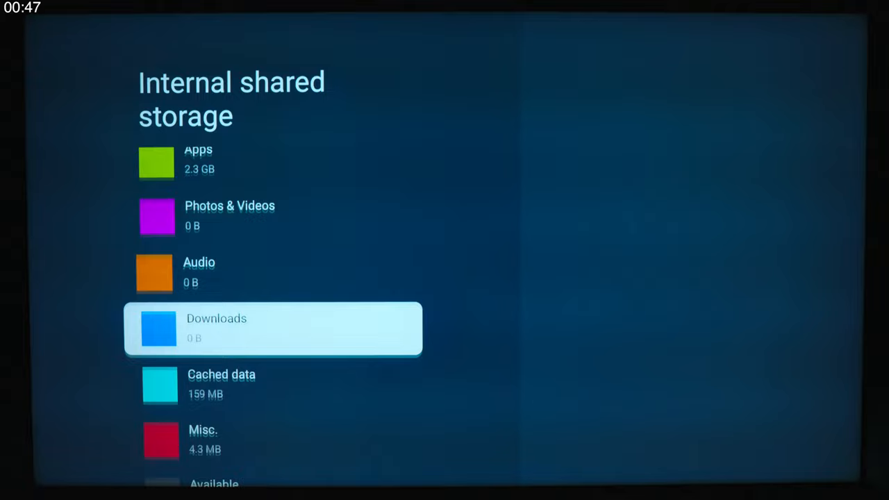
{"action": "scroll", "scroll_direction": "down", "scroll_amount": 3}
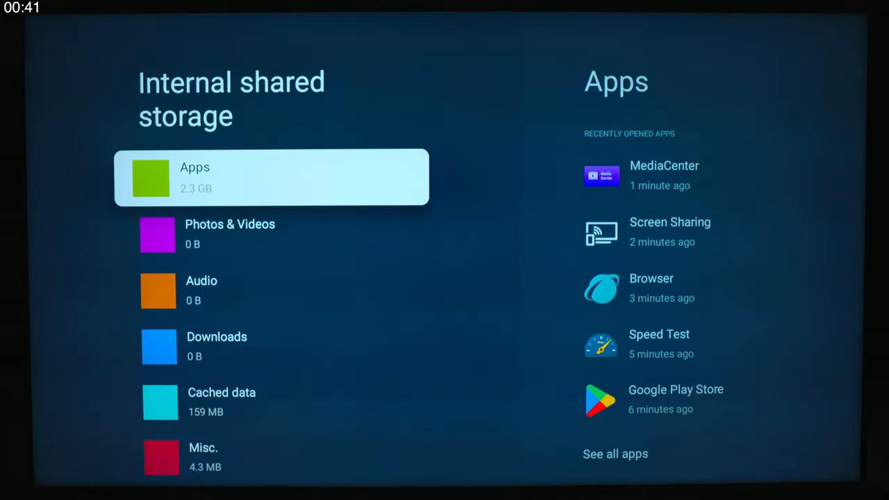
{"action": "key", "text": "Back"}
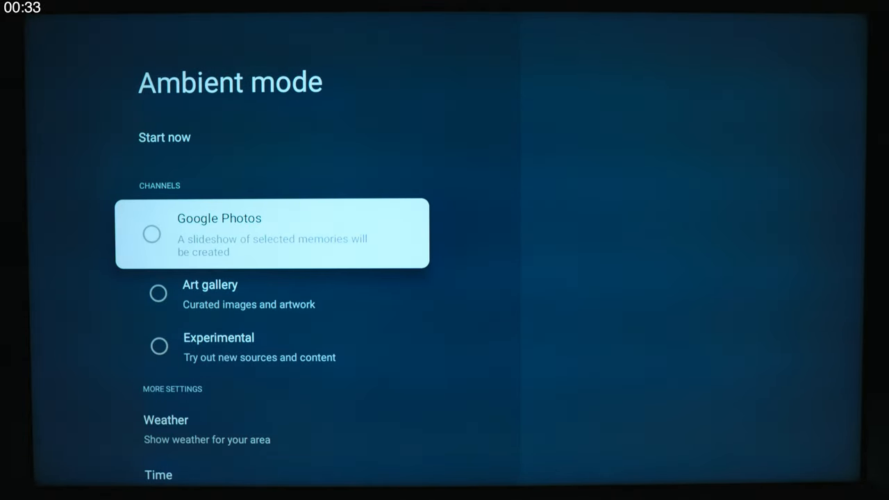
Step: Back out of System settings past Power & Energy and Cast to the Your apps grid
{"action": "scroll", "scroll_direction": "down", "scroll_amount": 3}
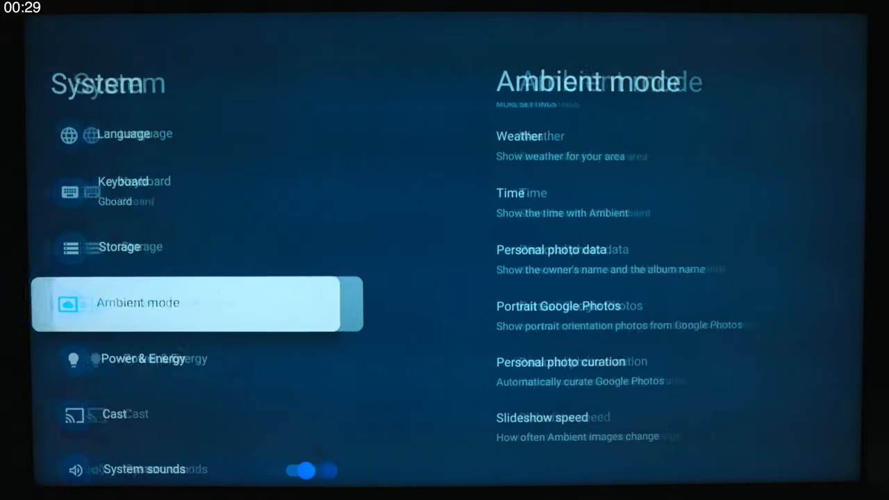
{"action": "left_click", "coordinate": [143, 358]}
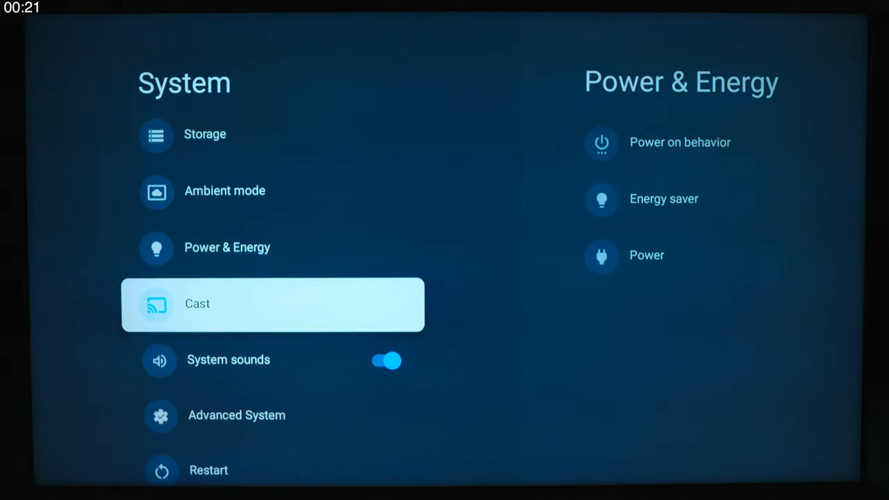
{"action": "left_click", "coordinate": [273, 302]}
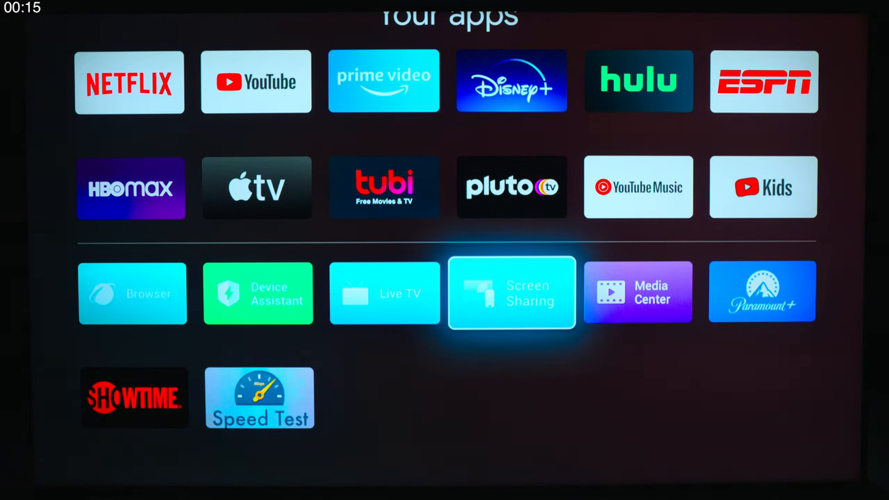
Step: Start live antenna TV and browse down the channel list past KPBS, KNSD and KSWB
{"action": "left_click", "coordinate": [512, 293]}
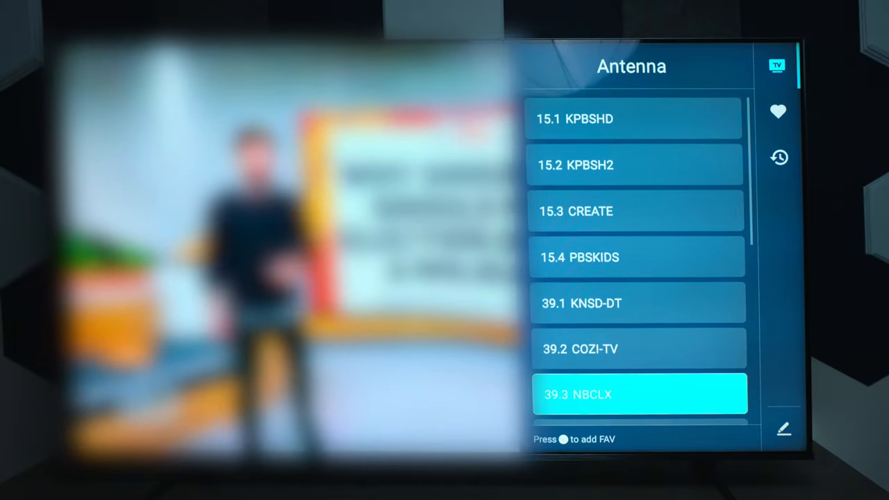
{"action": "scroll", "scroll_direction": "down", "scroll_amount": 3}
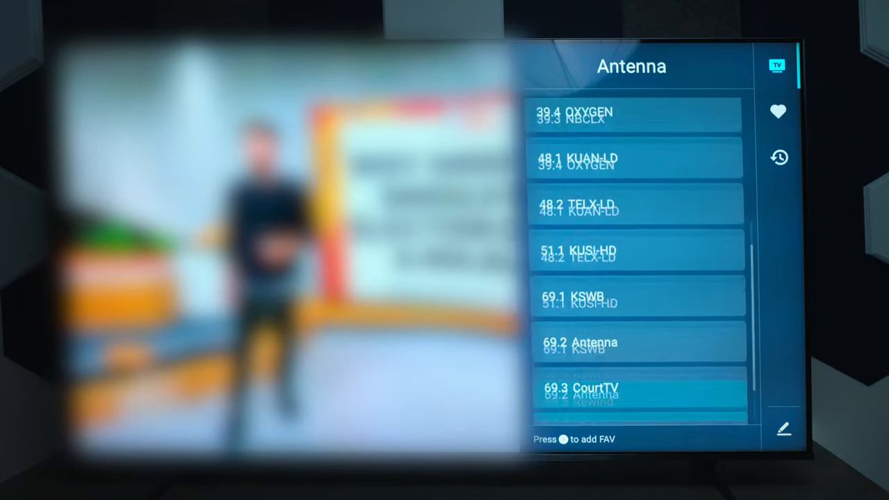